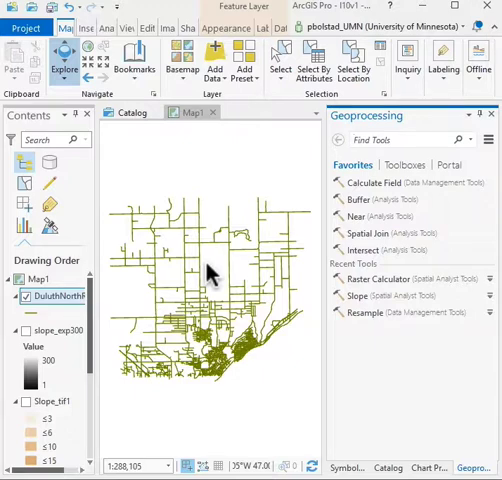
mouse_move(392, 150)
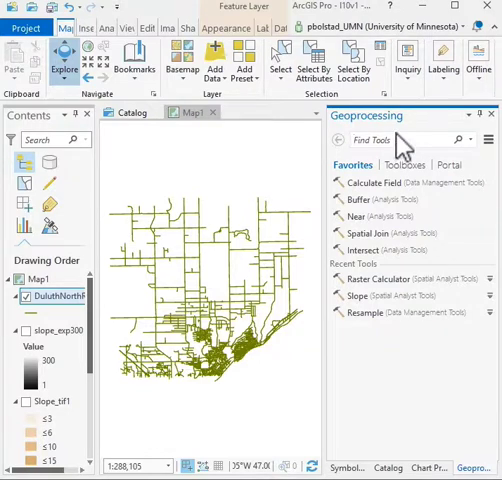
Search 'dist' in Find Tools and start the Euclidean Distance (Spatial Analyst) tool.
text(distance)
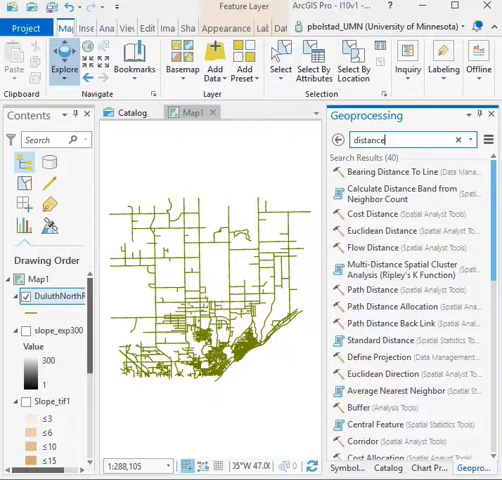
mouse_move(378, 230)
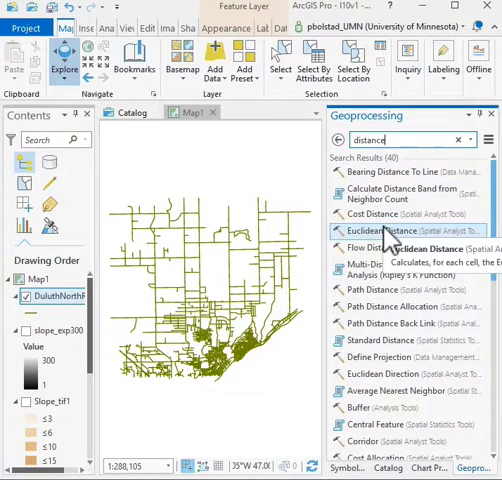
click(384, 232)
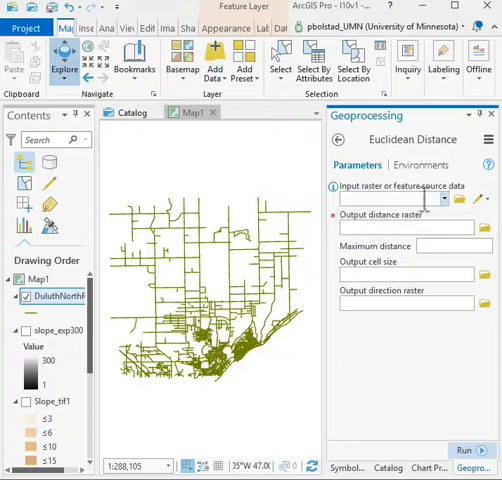
Compute Euclidean Distance from DuluthNorthRoads into the EucDist_shp1 output raster.
click(444, 198)
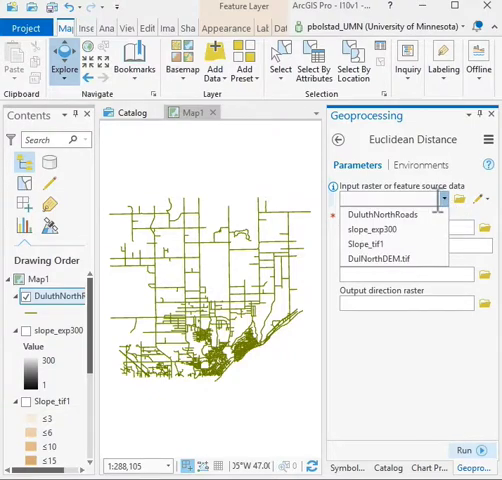
click(390, 216)
text(3)
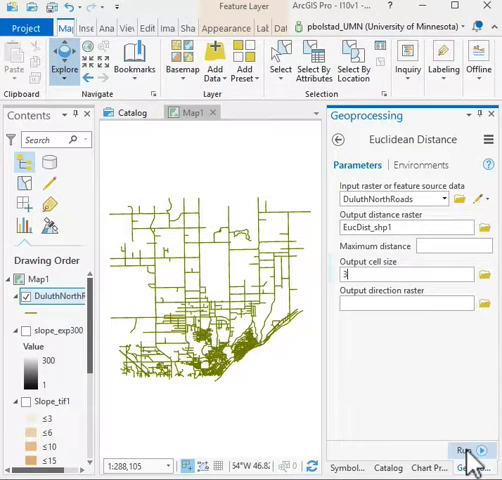
click(470, 444)
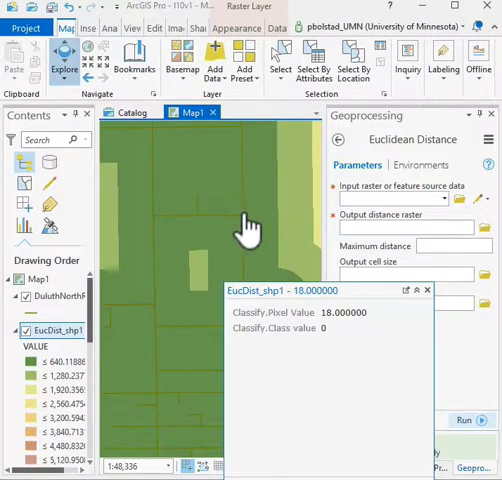
Read an EucDist_shp1 cell's distance value in the pop-up, then dismiss it.
click(262, 216)
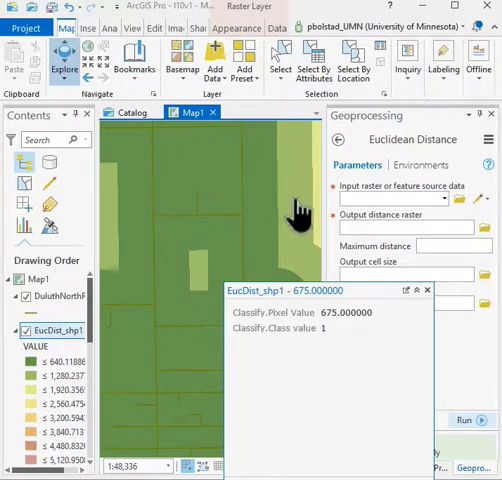
mouse_move(288, 198)
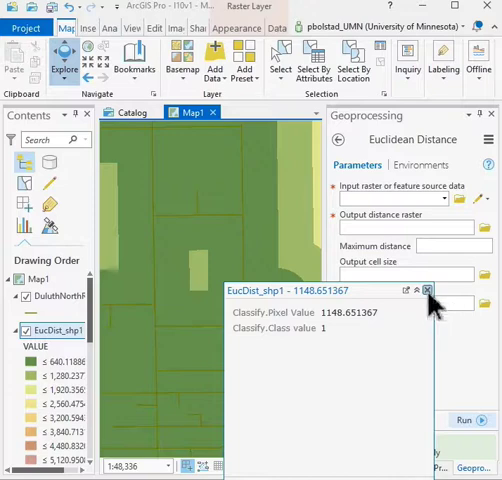
click(428, 290)
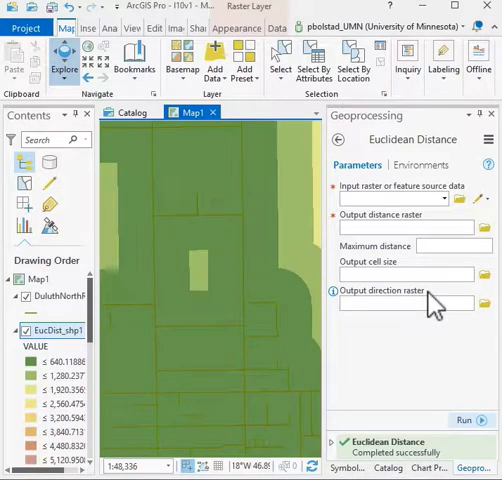